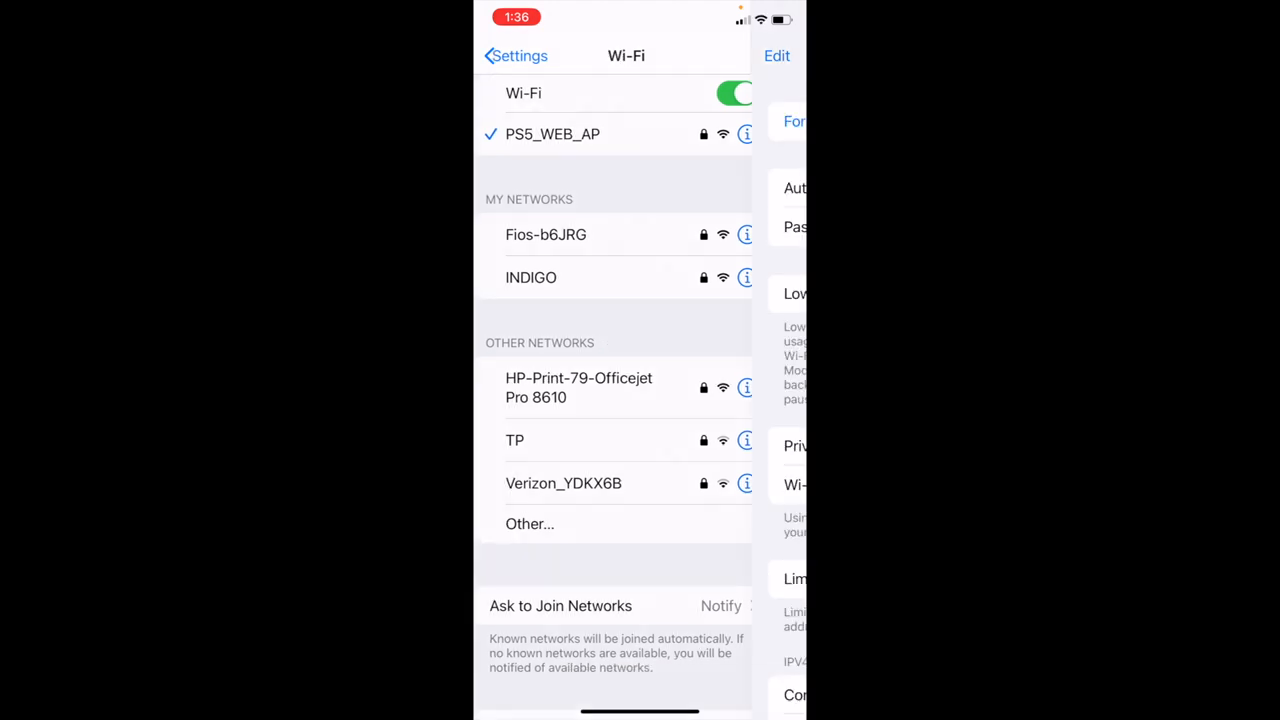
View the network details of the joined PS5_WEB_AP Wi-Fi network
{"action": "left_click", "coordinate": [744, 132]}
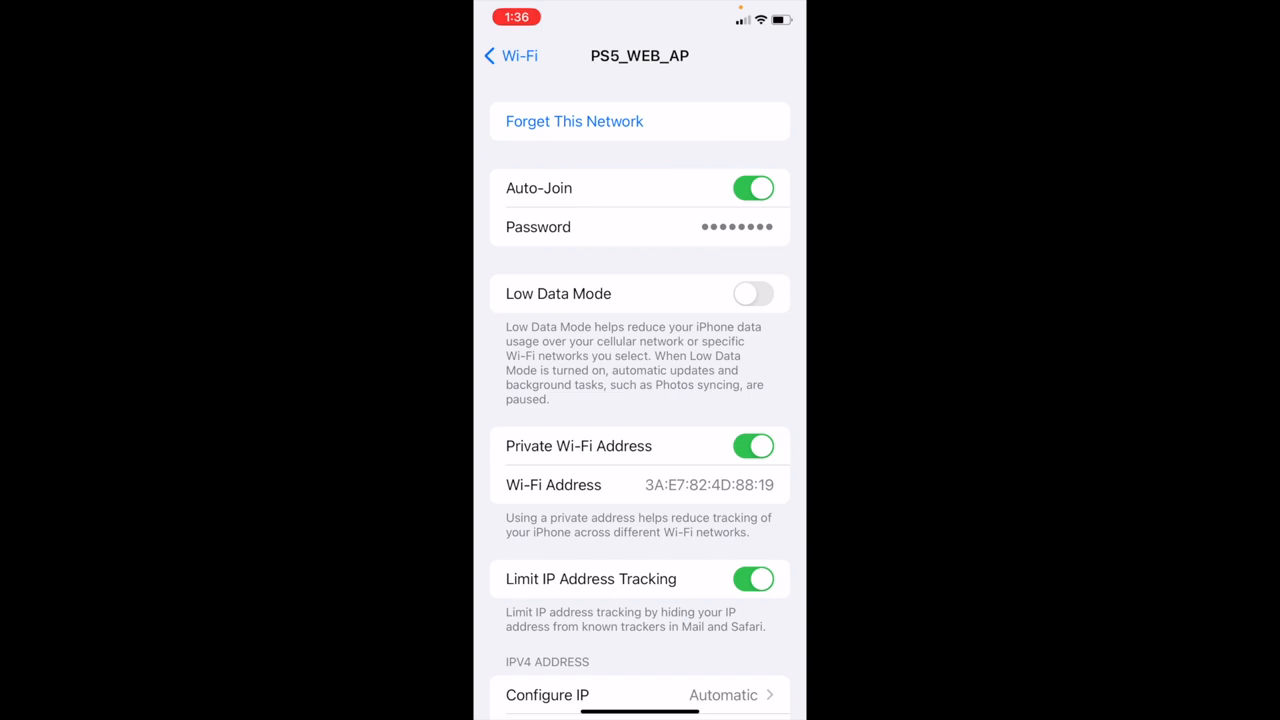
{"action": "left_click", "coordinate": [510, 56]}
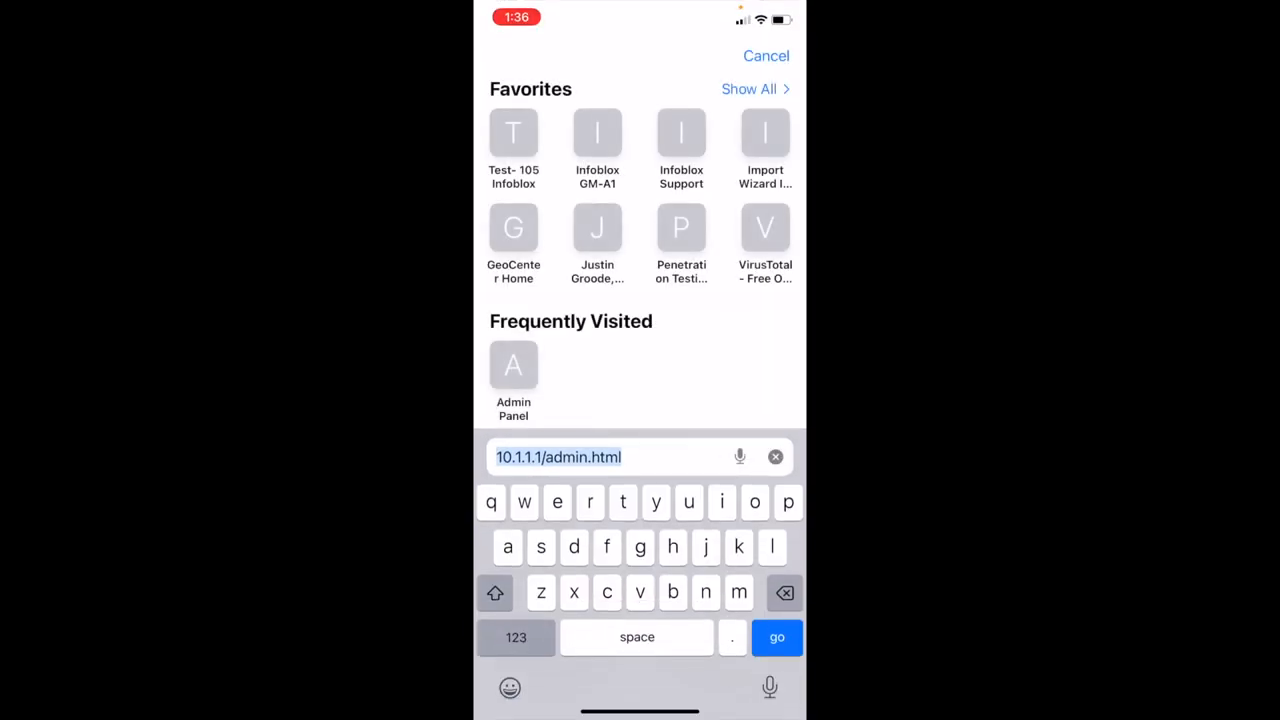
{"action": "left_click", "coordinate": [558, 456]}
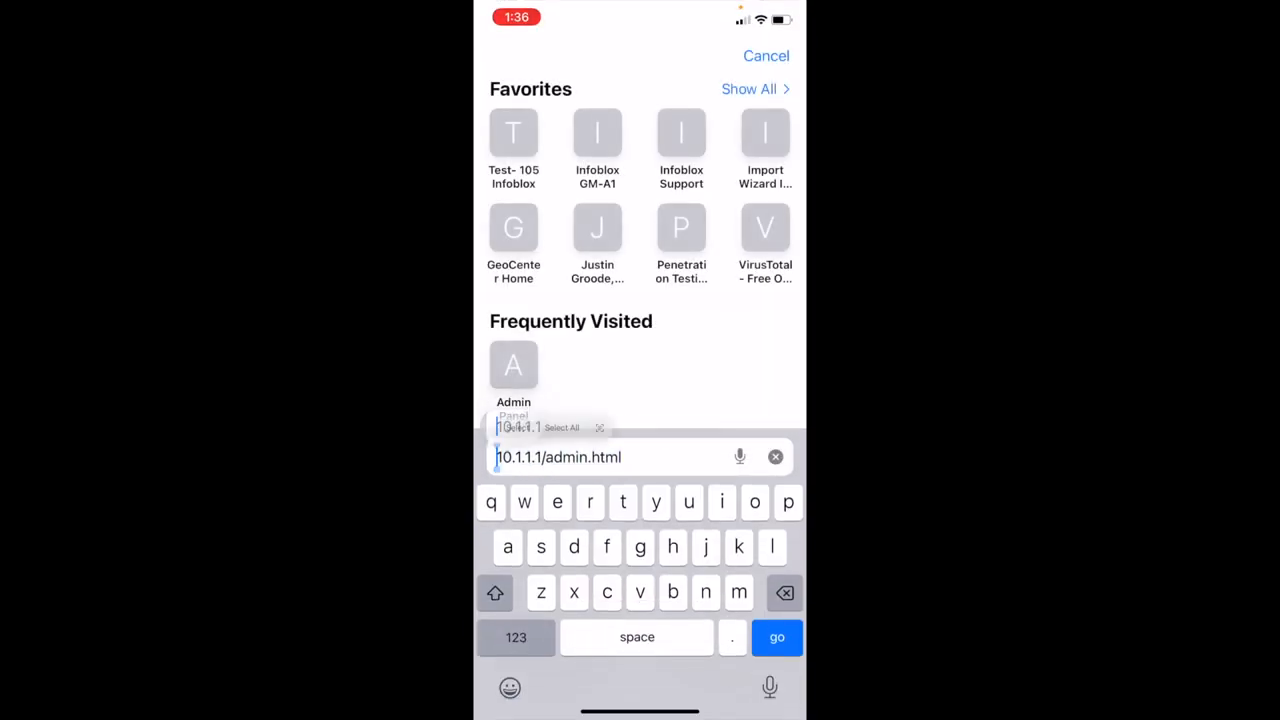
{"action": "type", "text": "http:"}
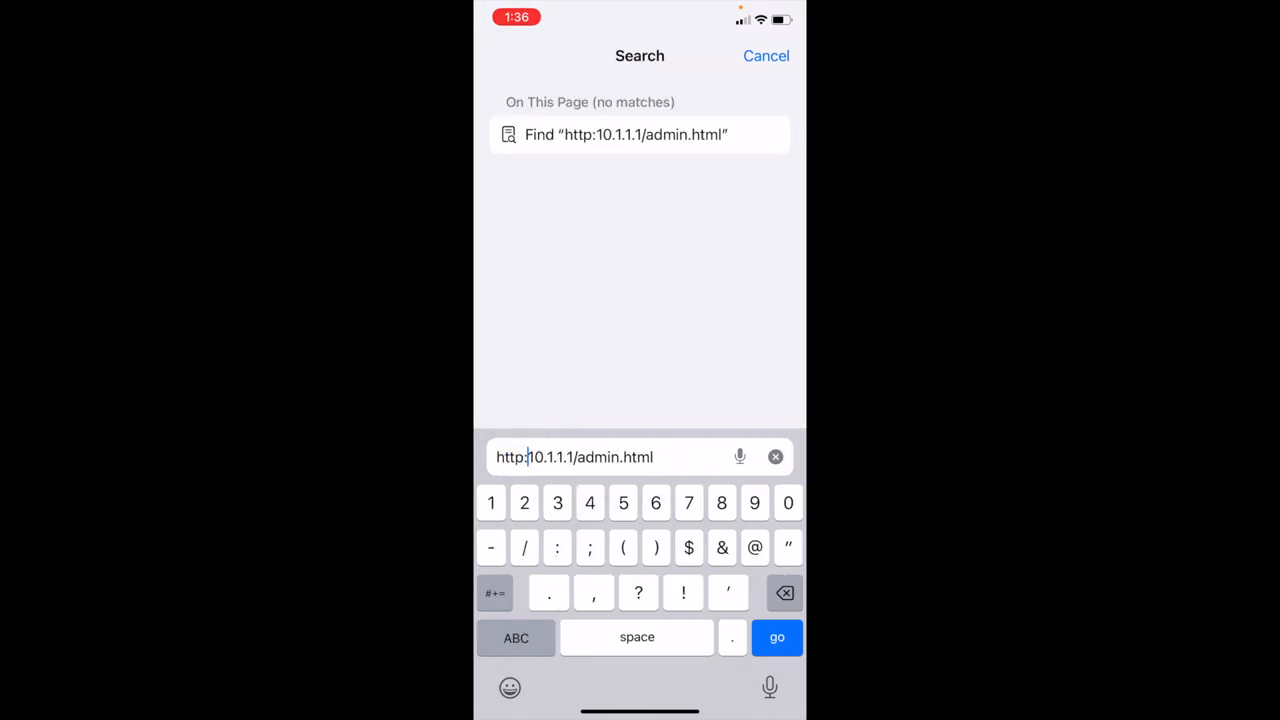
{"action": "type", "text": "//"}
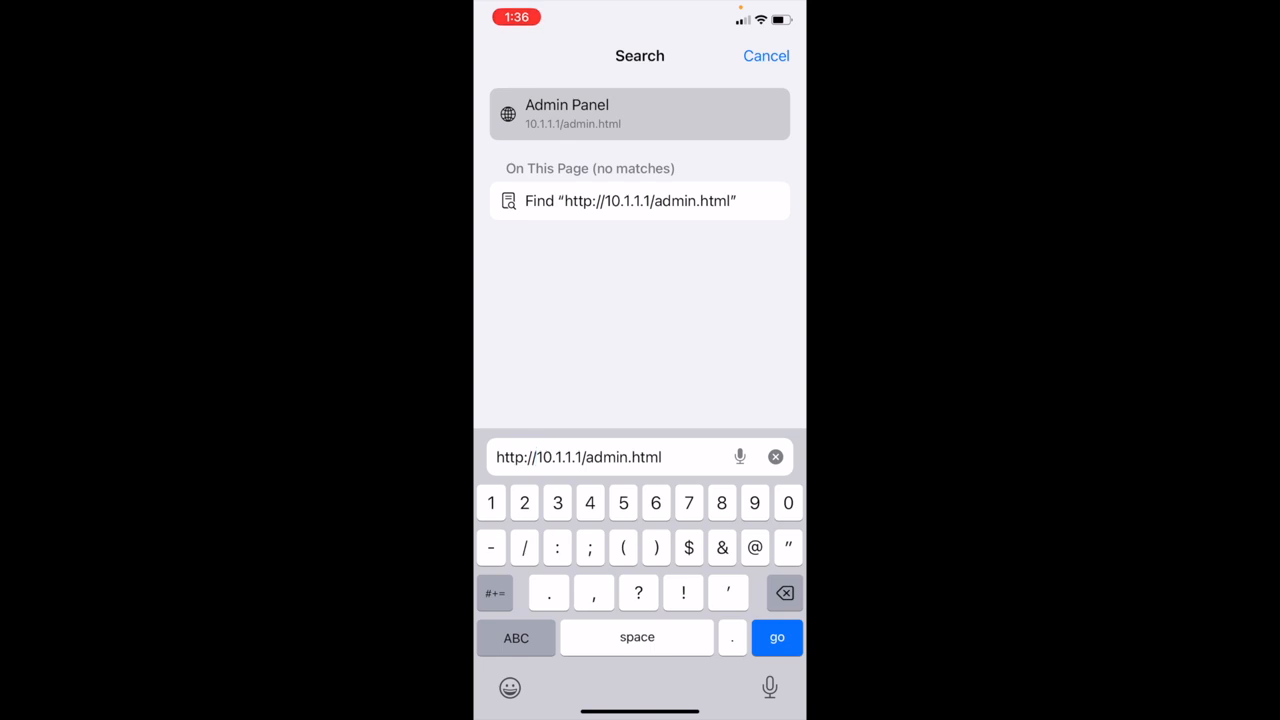
{"action": "left_click", "coordinate": [776, 636]}
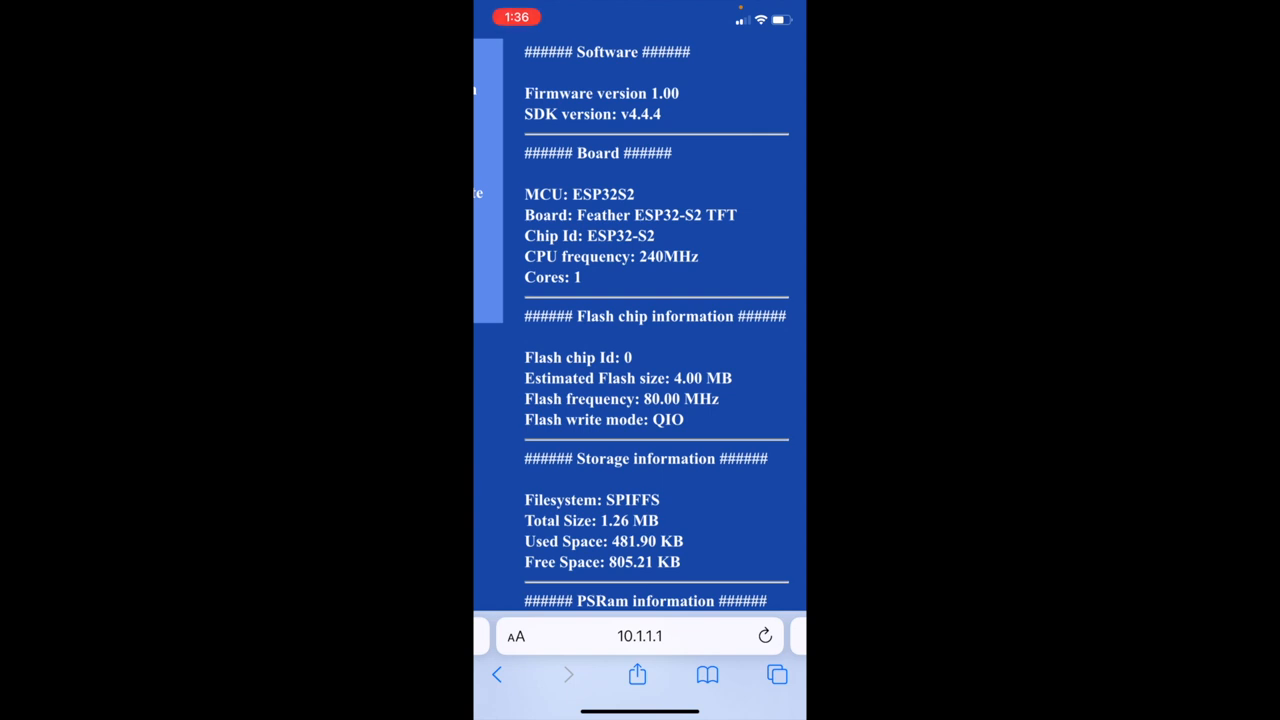
Scroll the ESP Information report through board, flash, storage, PSRAM, RAM and sketch size
{"action": "scroll", "scroll_direction": "down", "scroll_amount": 3}
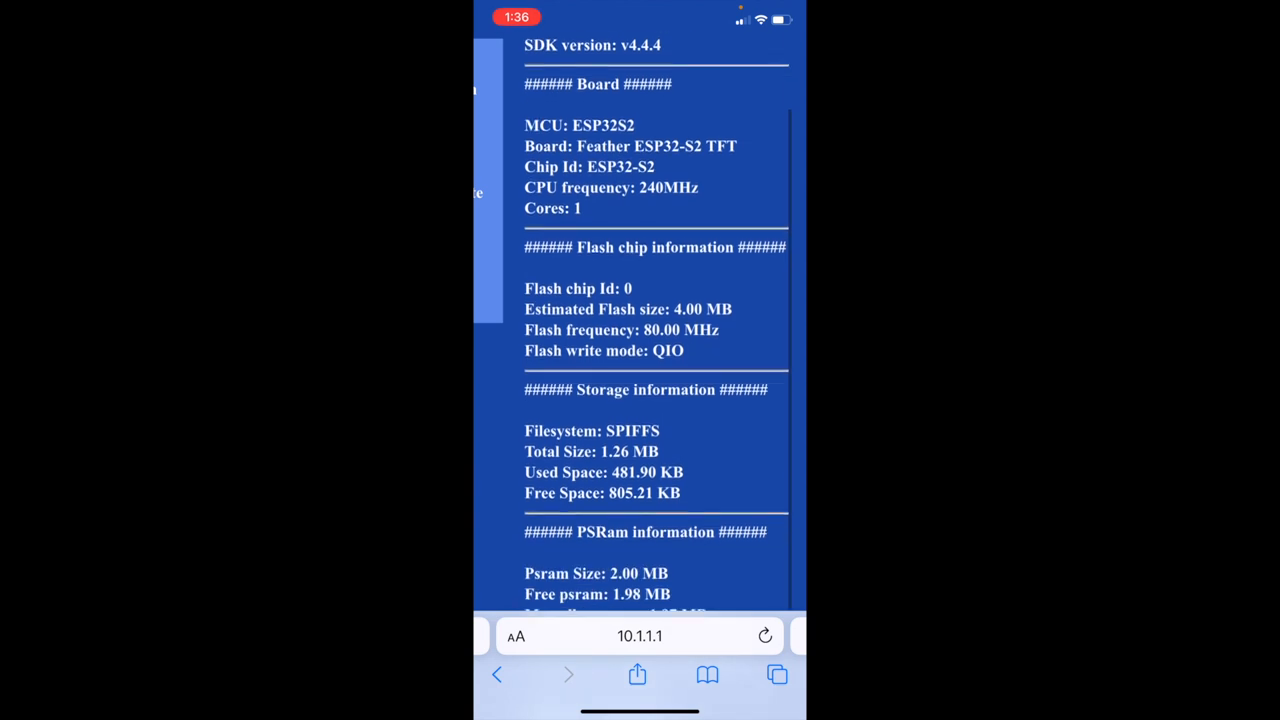
{"action": "scroll", "scroll_direction": "up", "scroll_amount": 3}
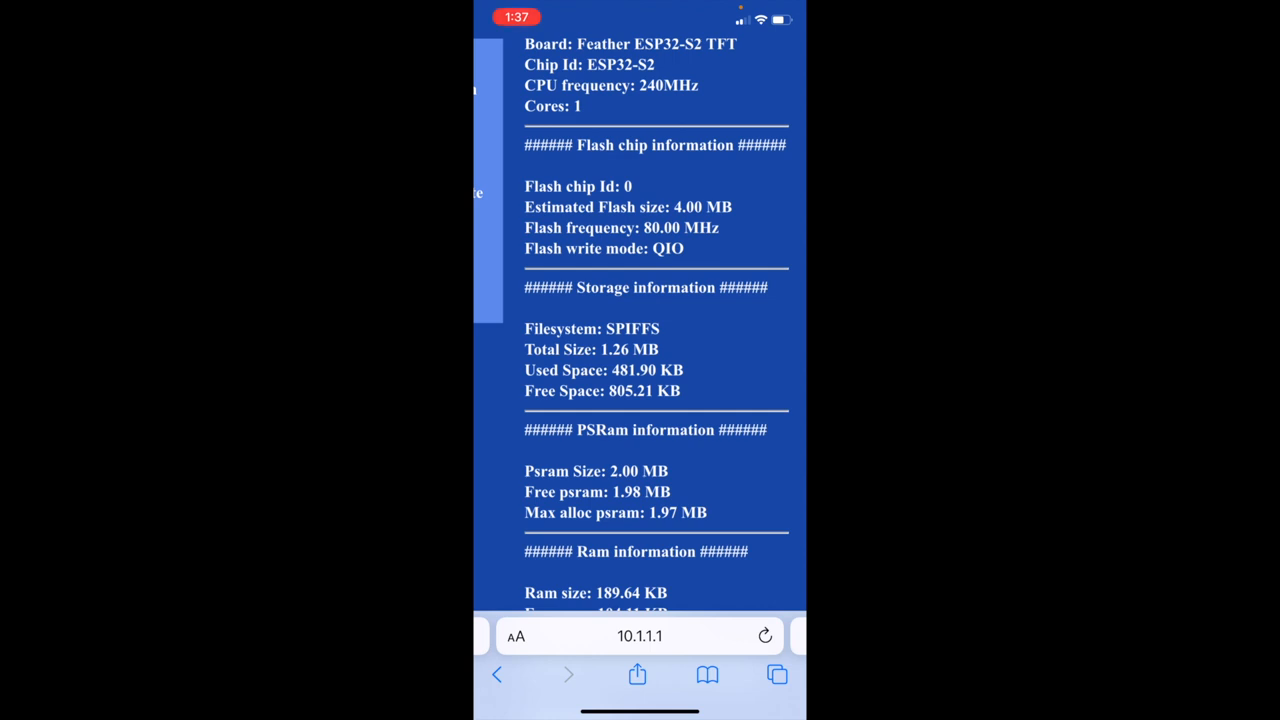
{"action": "scroll", "scroll_direction": "down", "scroll_amount": 3}
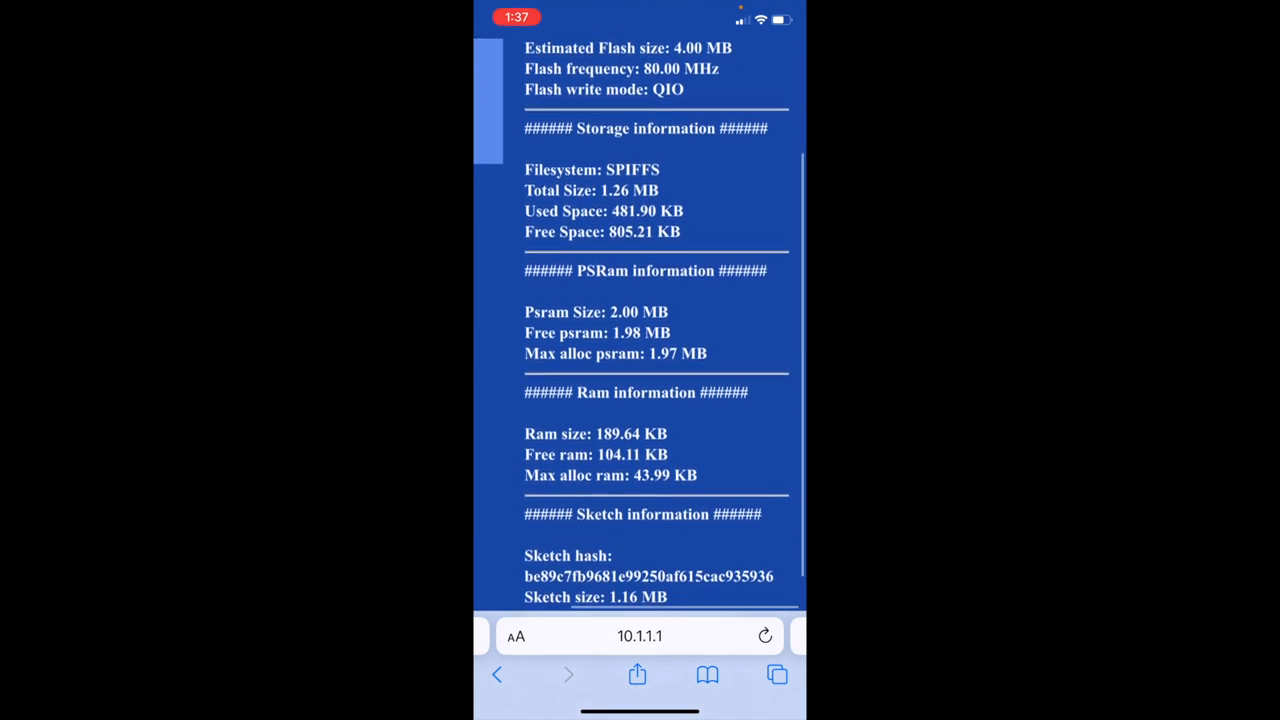
{"action": "scroll", "scroll_direction": "down", "scroll_amount": 3}
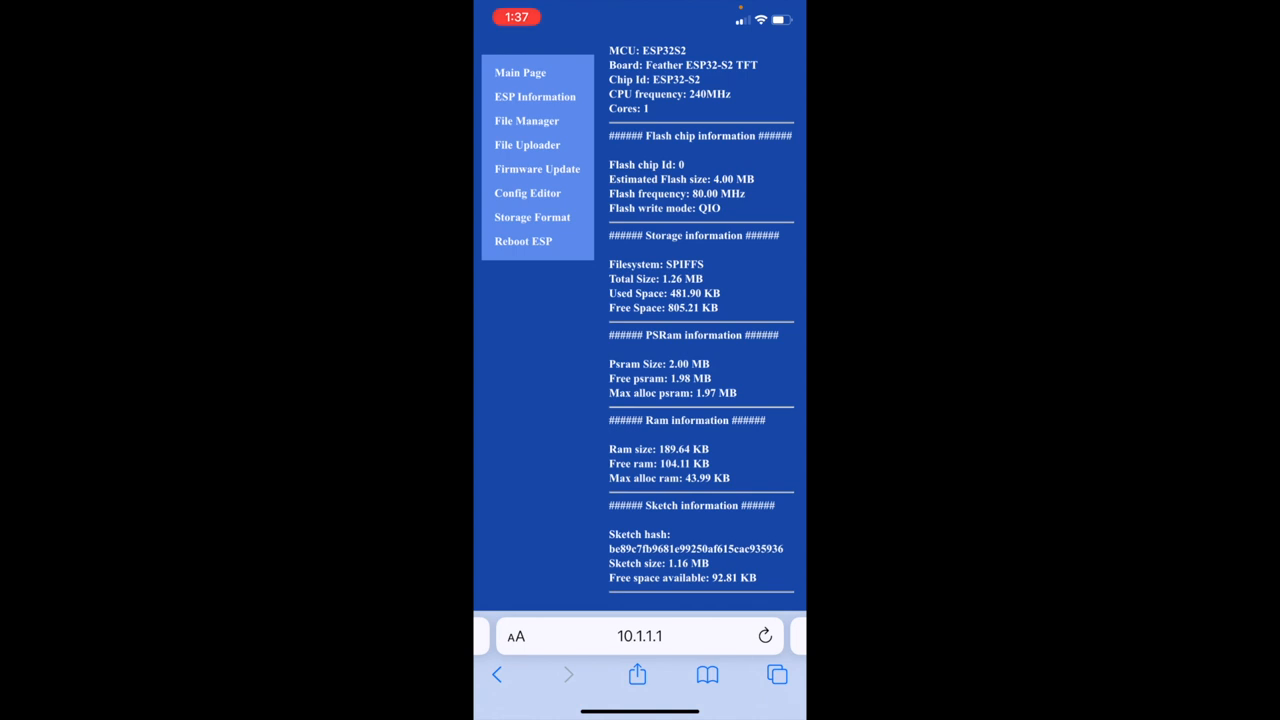
Read through the ESP32 board definitions text file, then move to the File Uploader section
{"action": "left_click", "coordinate": [528, 122]}
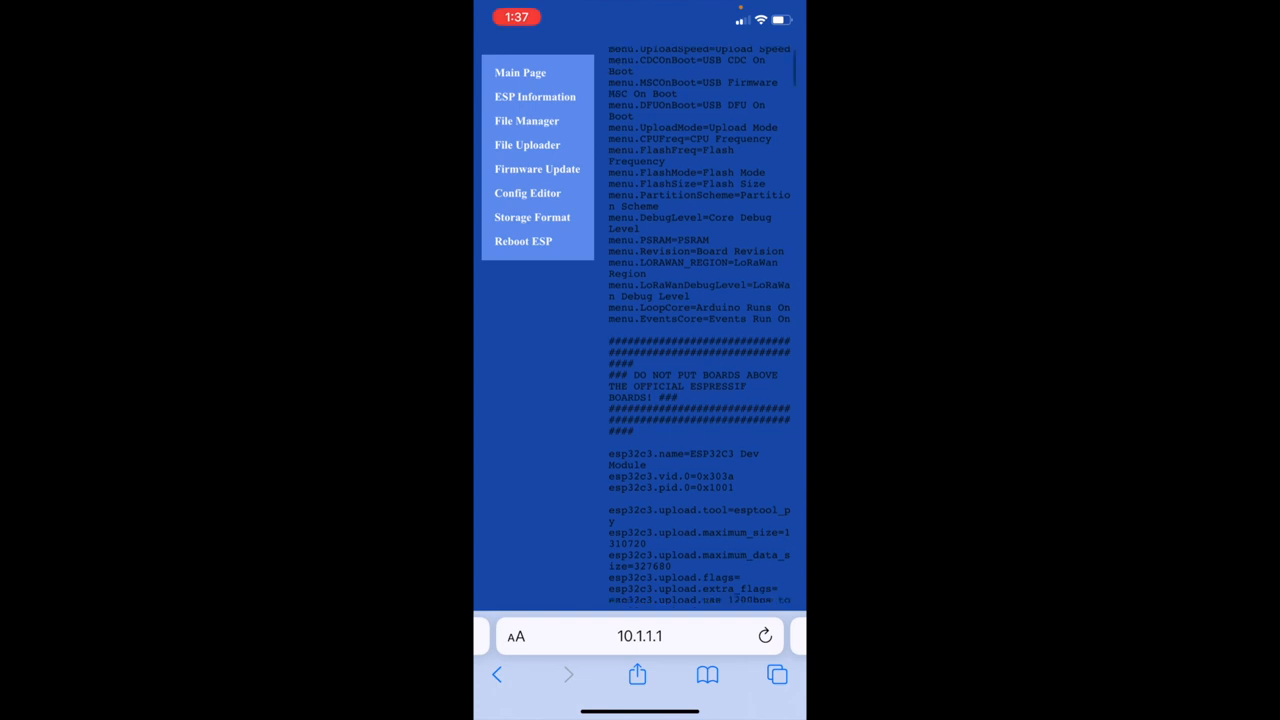
{"action": "scroll", "scroll_direction": "down", "scroll_amount": 3}
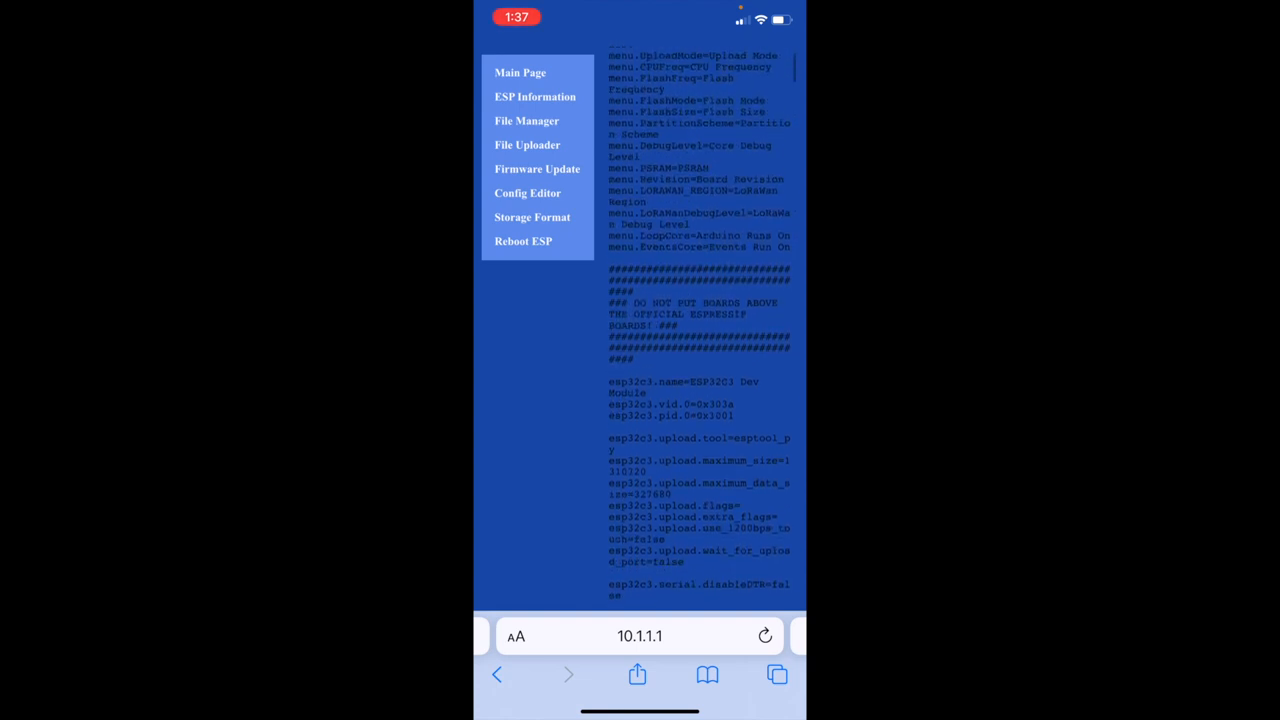
{"action": "left_click", "coordinate": [528, 144]}
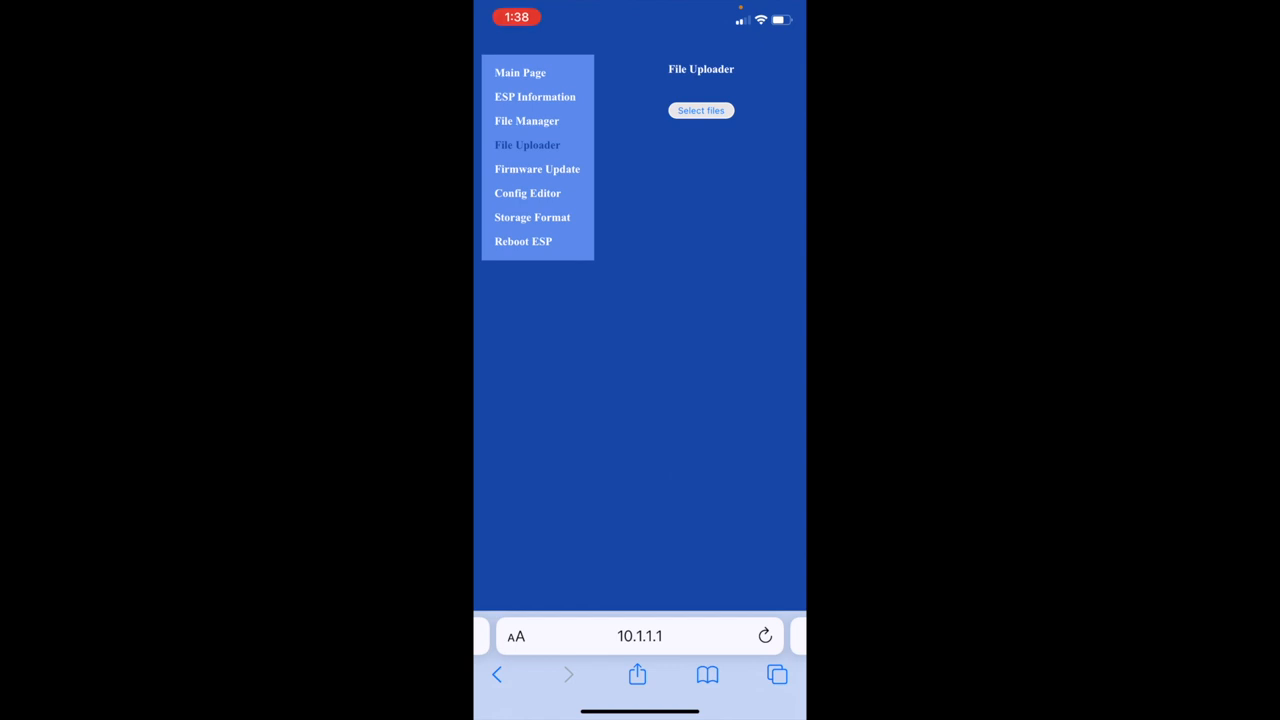
Visit the Firmware Updater page, then the Config Editor with AP and Wi-Fi settings
{"action": "left_click", "coordinate": [536, 168]}
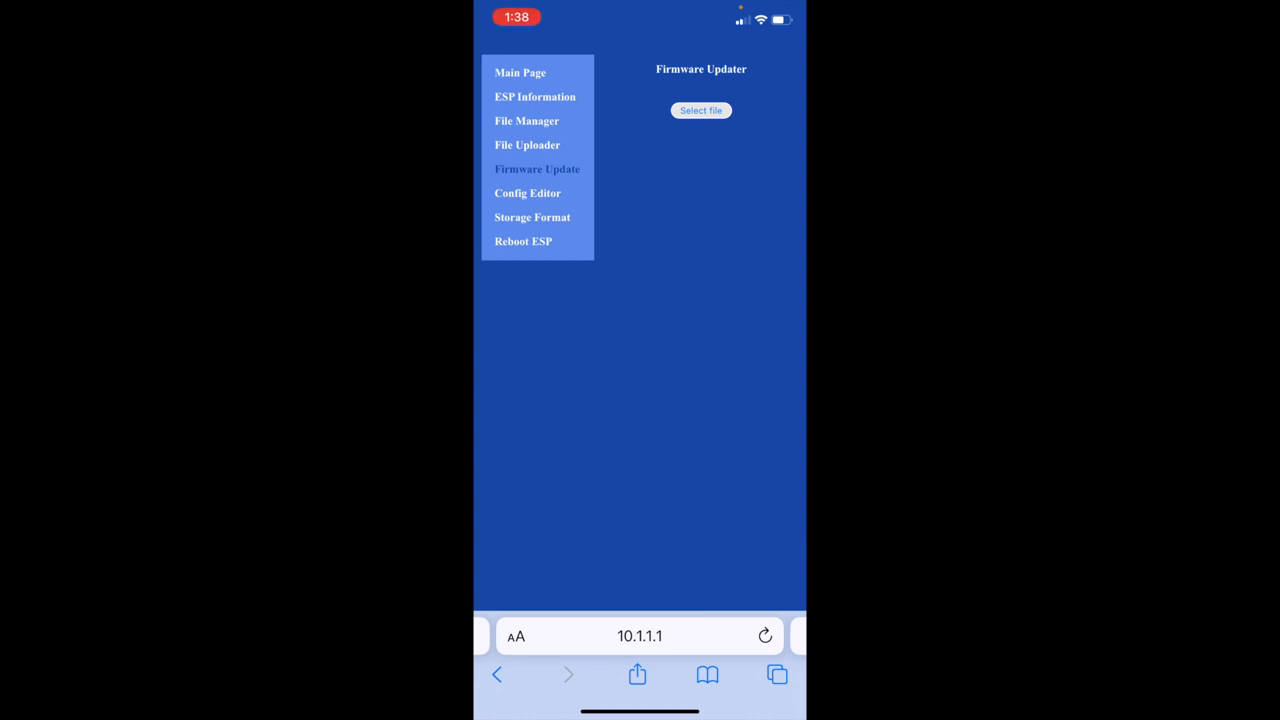
{"action": "left_click", "coordinate": [528, 192]}
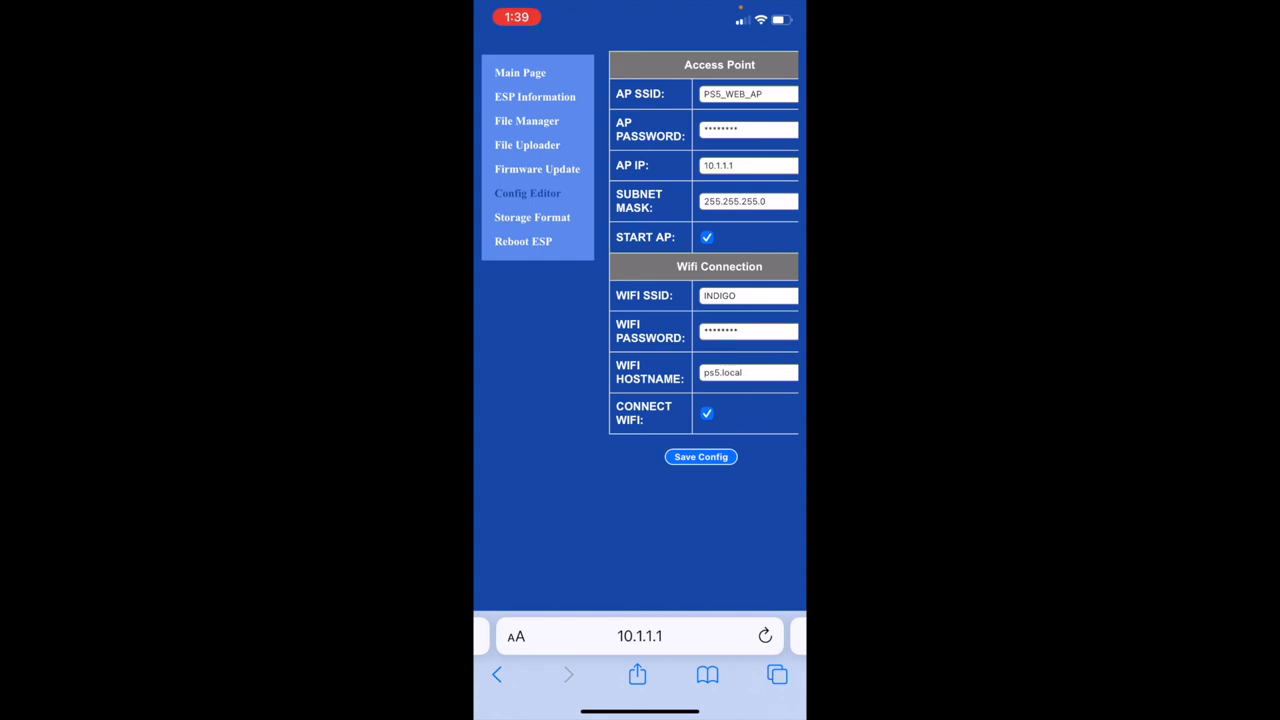
Visit the Storage Format and ESP Reboot pages, then begin editing the page address
{"action": "left_click", "coordinate": [532, 216]}
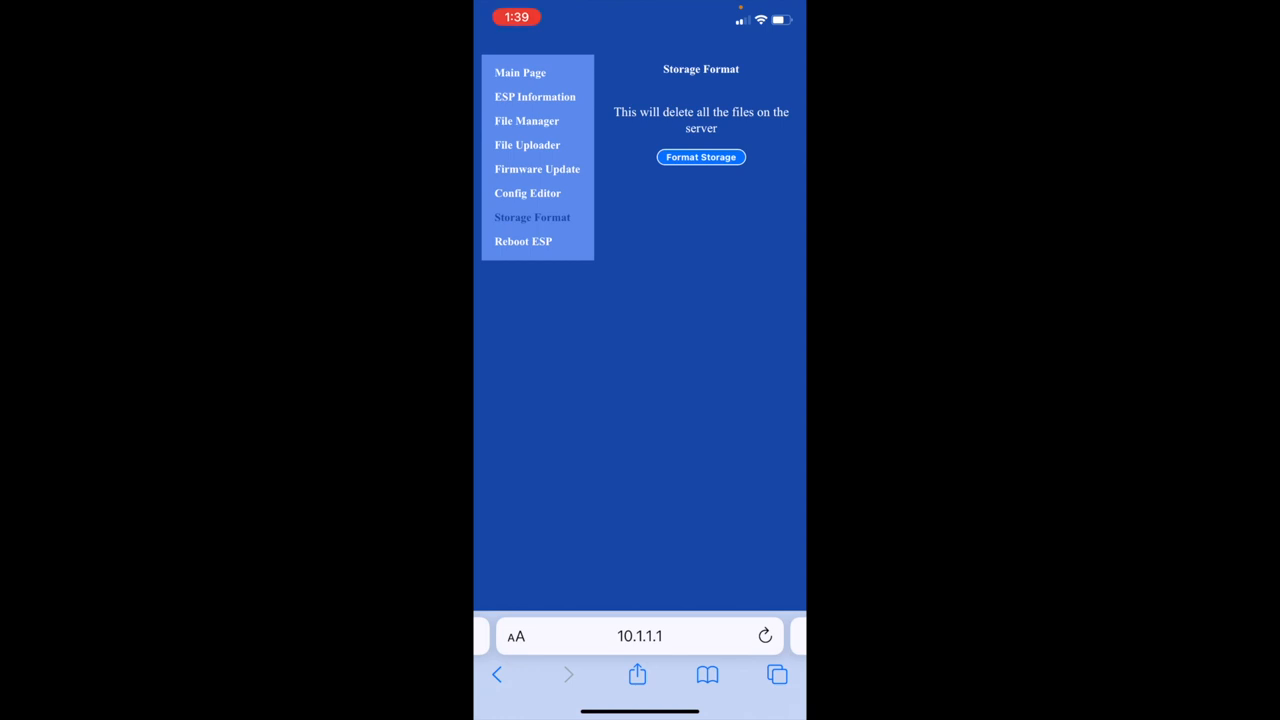
{"action": "left_click", "coordinate": [524, 240]}
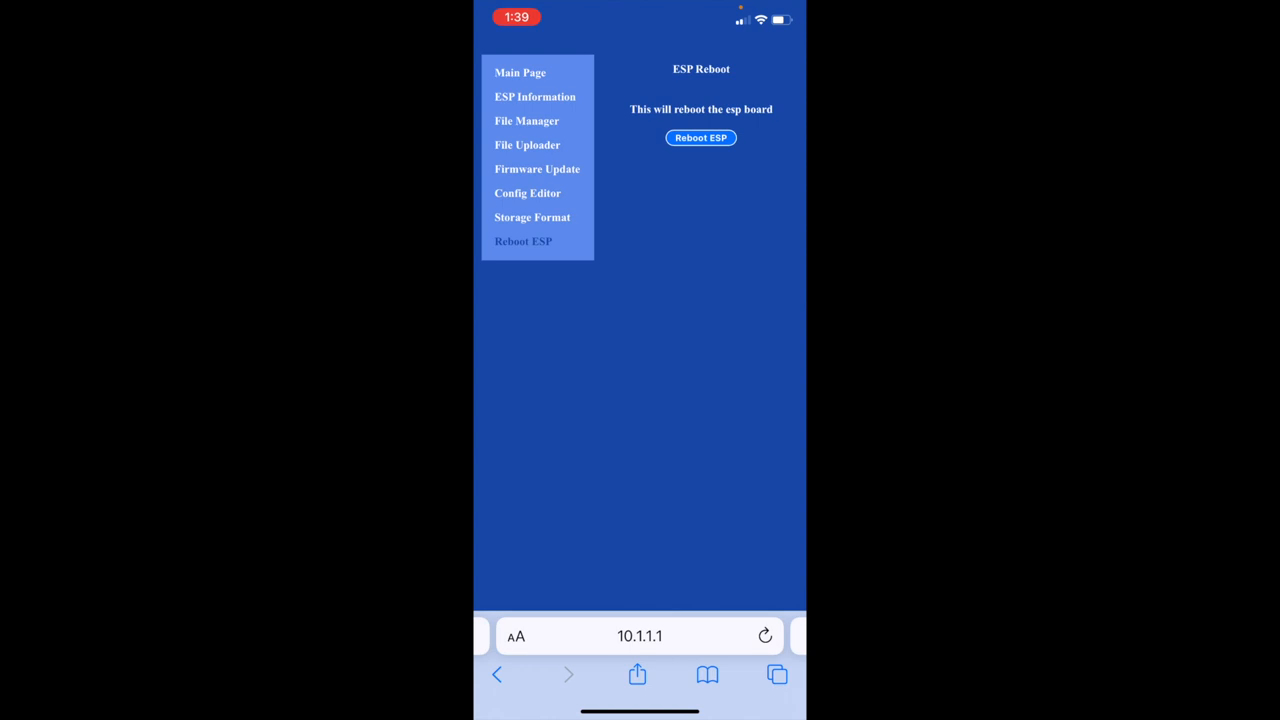
{"action": "left_click", "coordinate": [640, 636]}
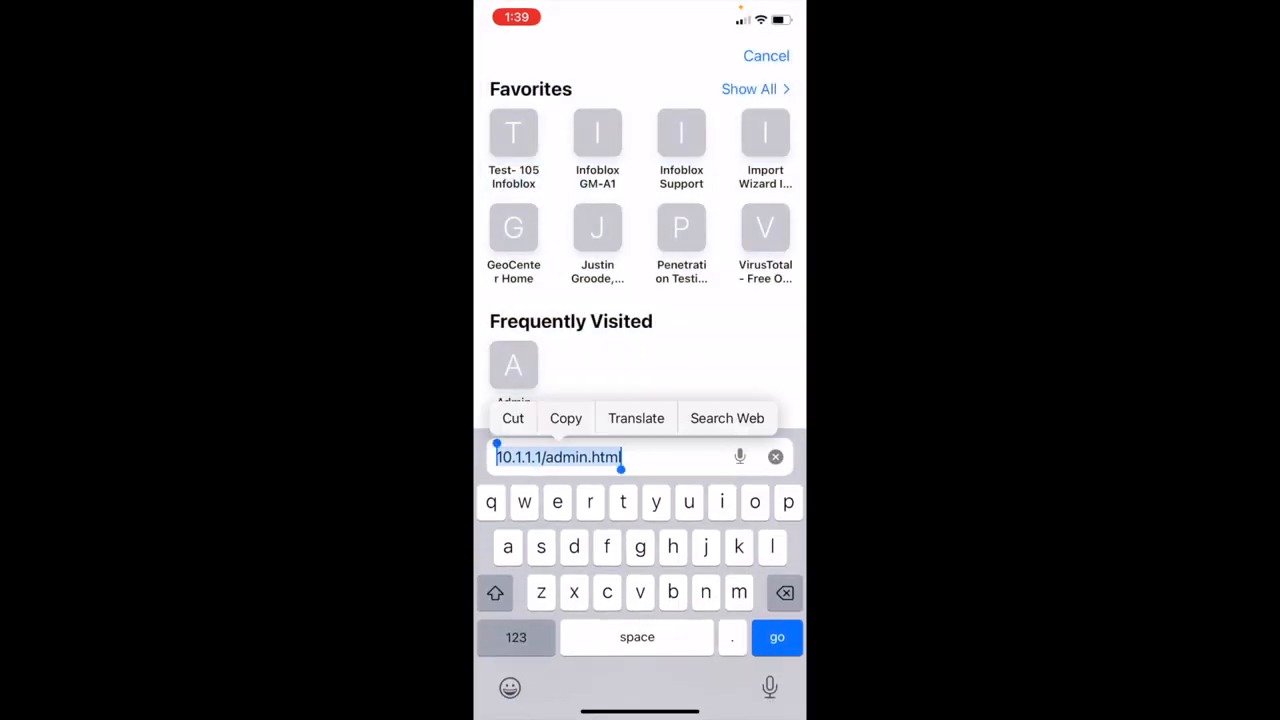
{"action": "type", "text": "h"}
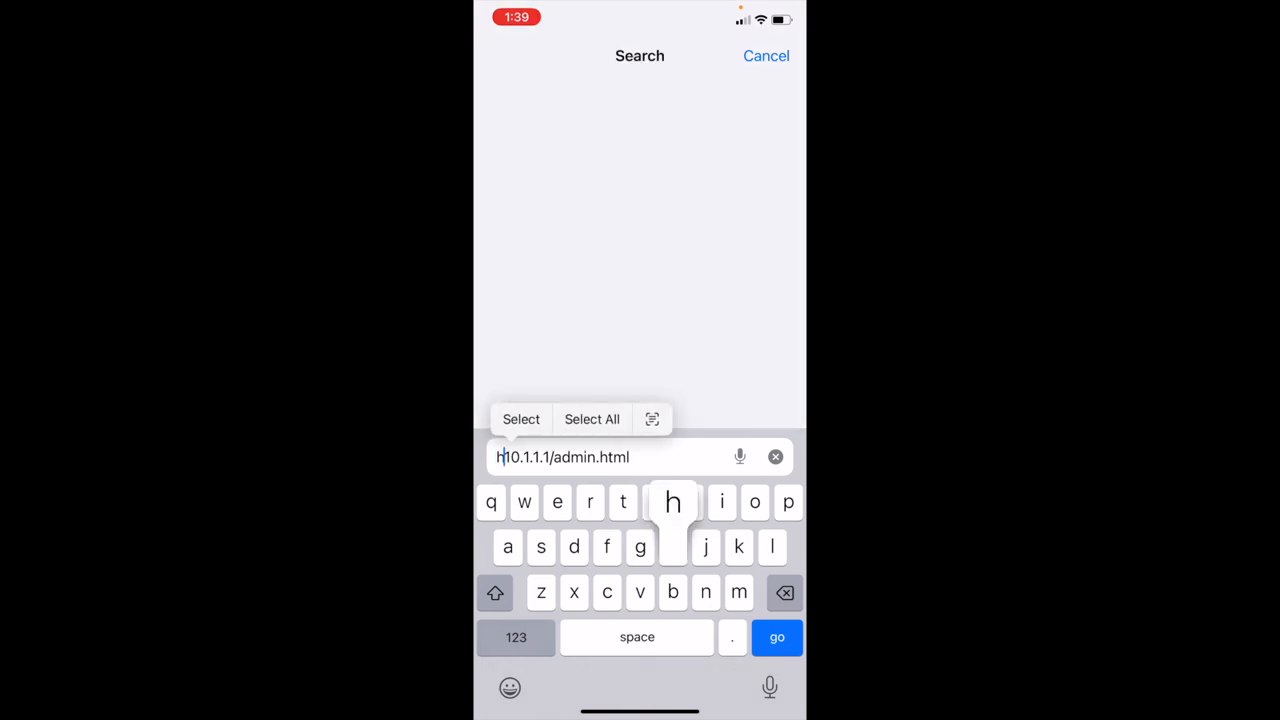
{"action": "type", "text": "ttps"}
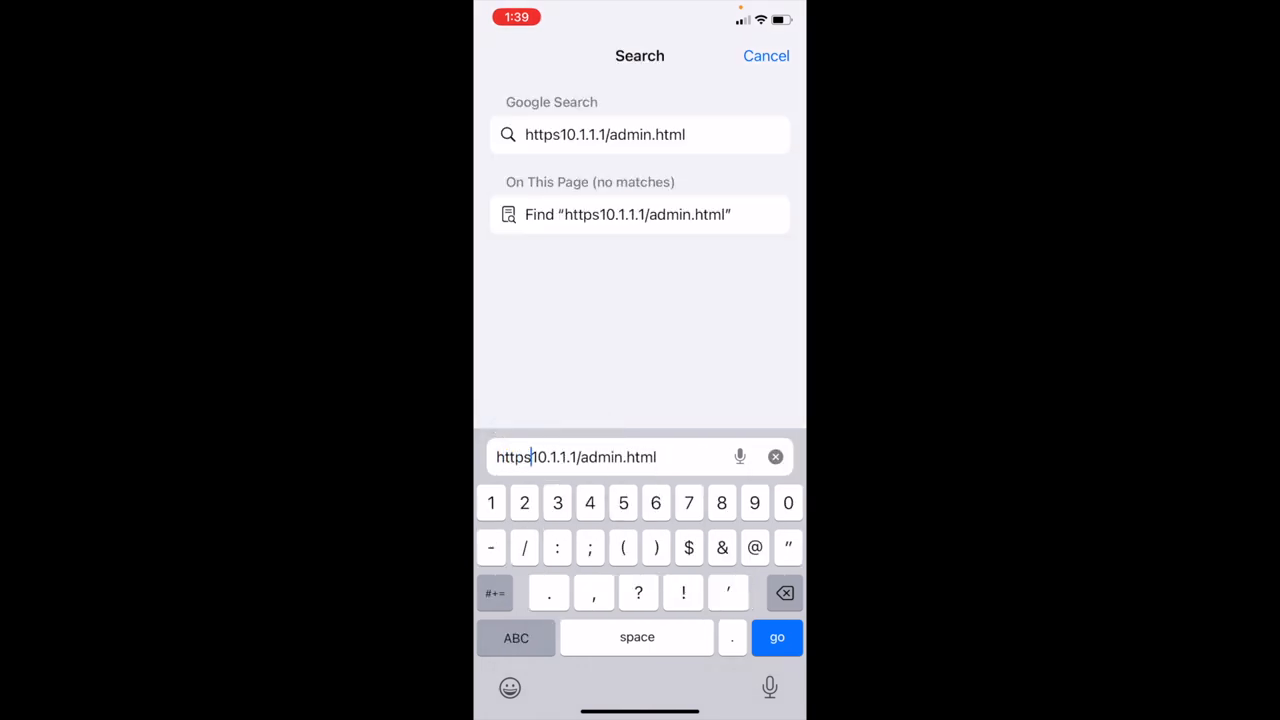
{"action": "type", "text": "://"}
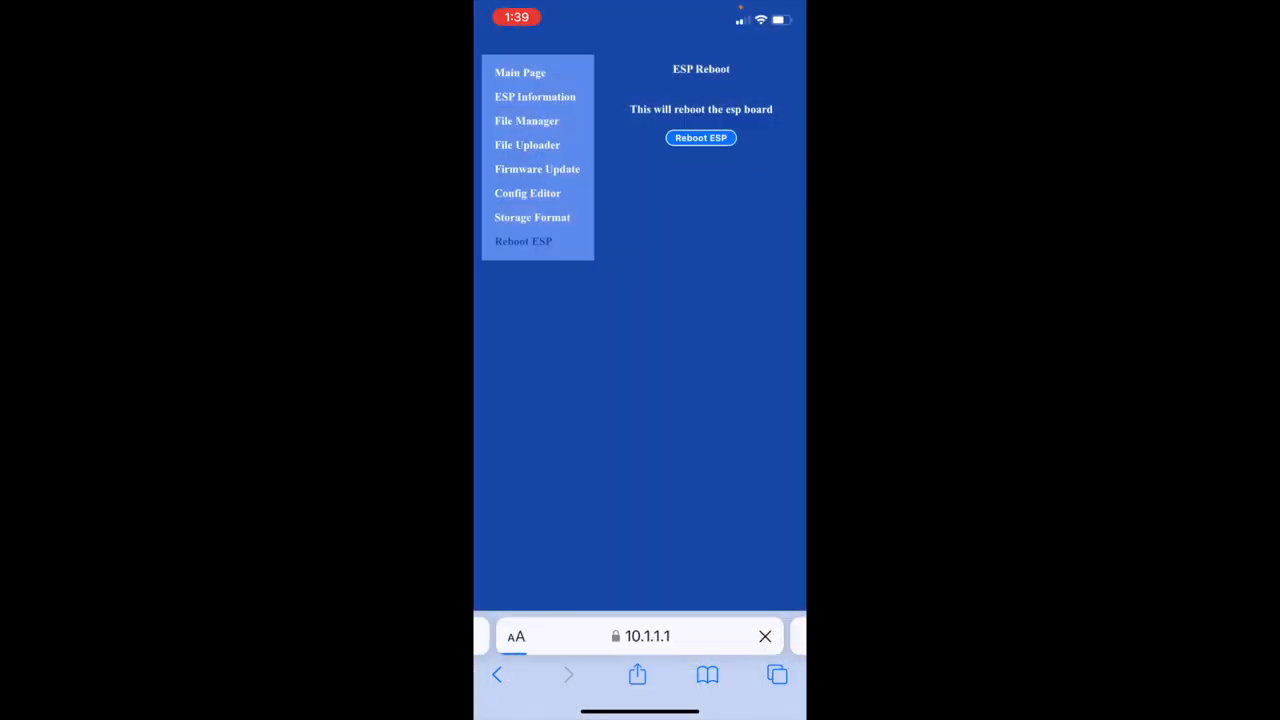
View ESP Information over HTTPS, then reboot the board from the ESP Reboot page
{"action": "left_click", "coordinate": [536, 96]}
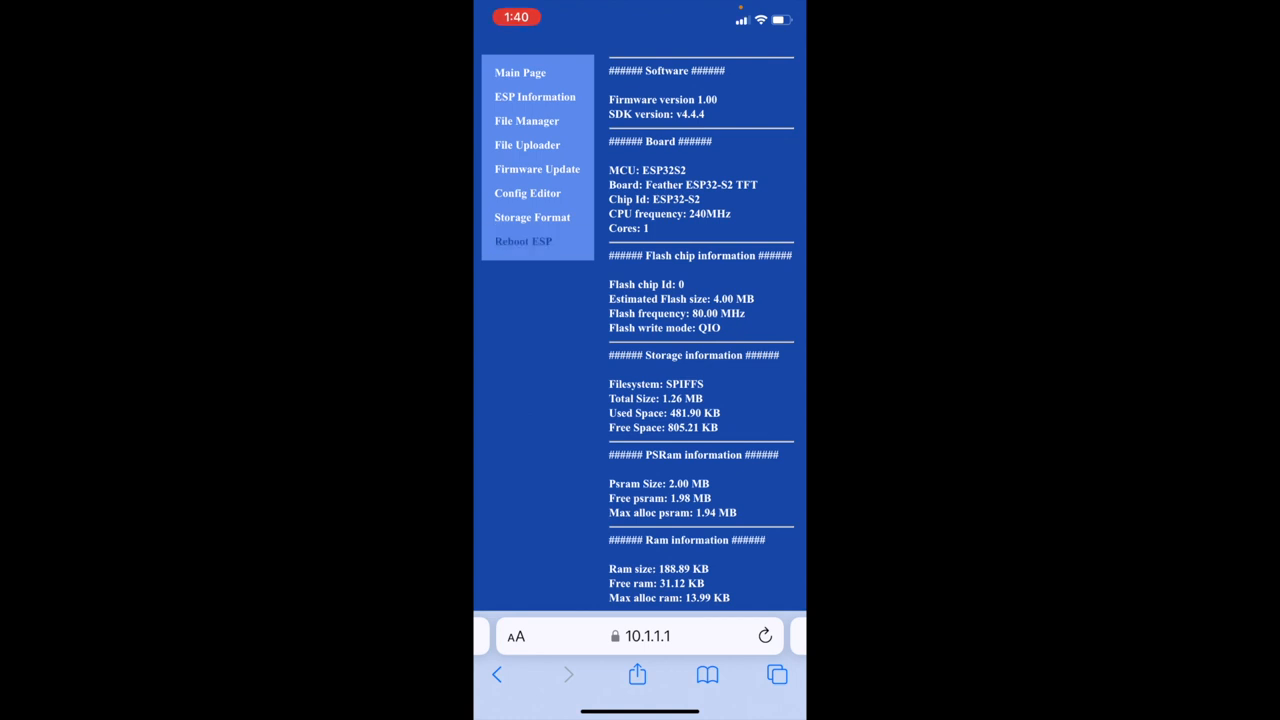
{"action": "left_click", "coordinate": [524, 240]}
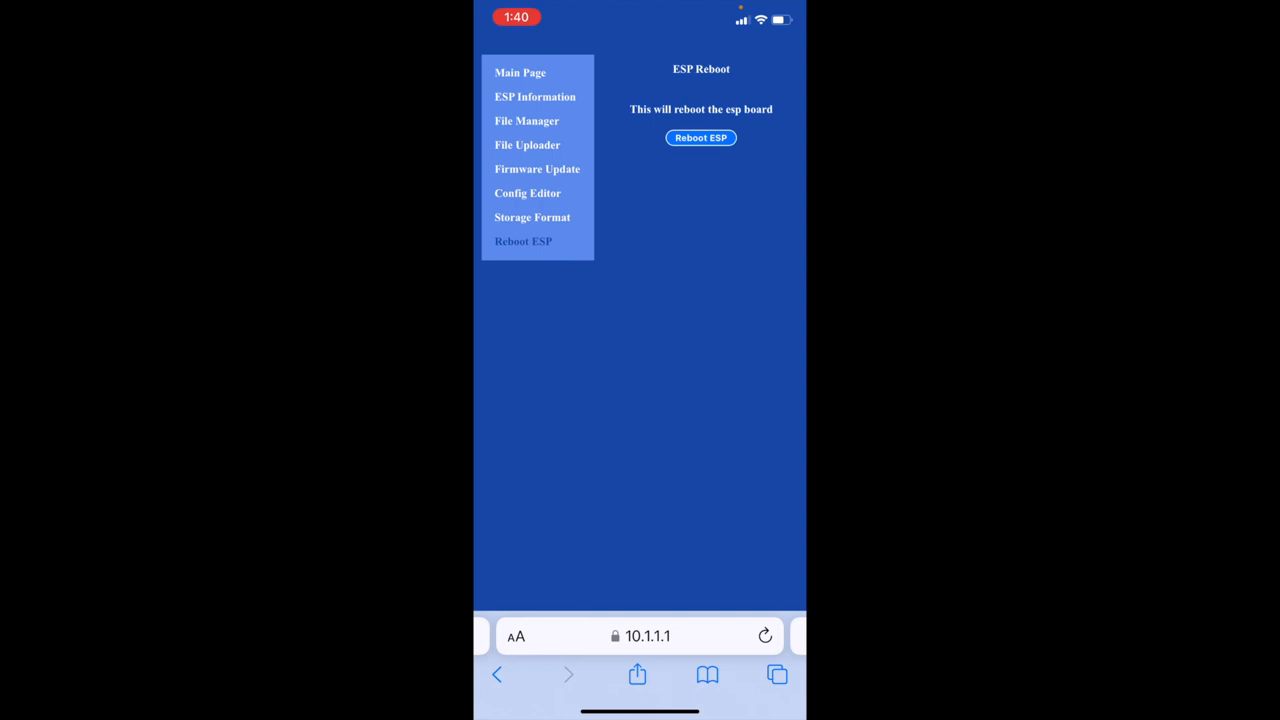
{"action": "left_click", "coordinate": [528, 144]}
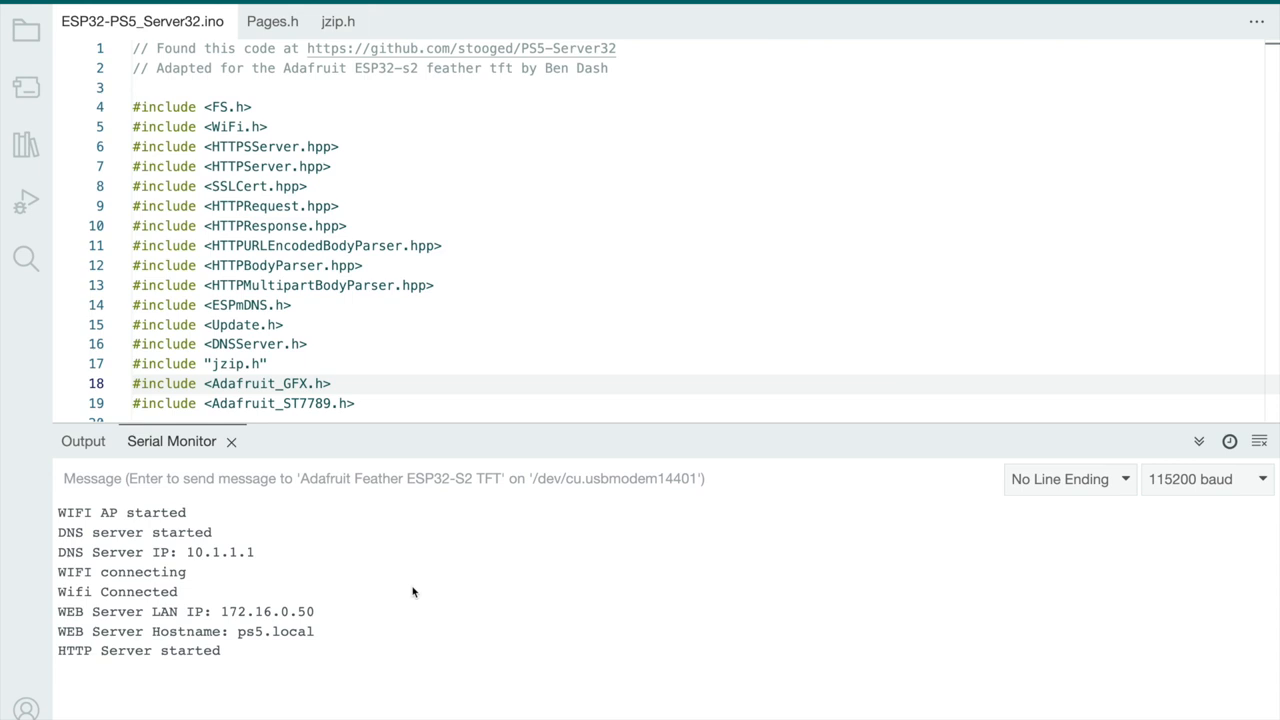
{"action": "mouse_move", "coordinate": [248, 624]}
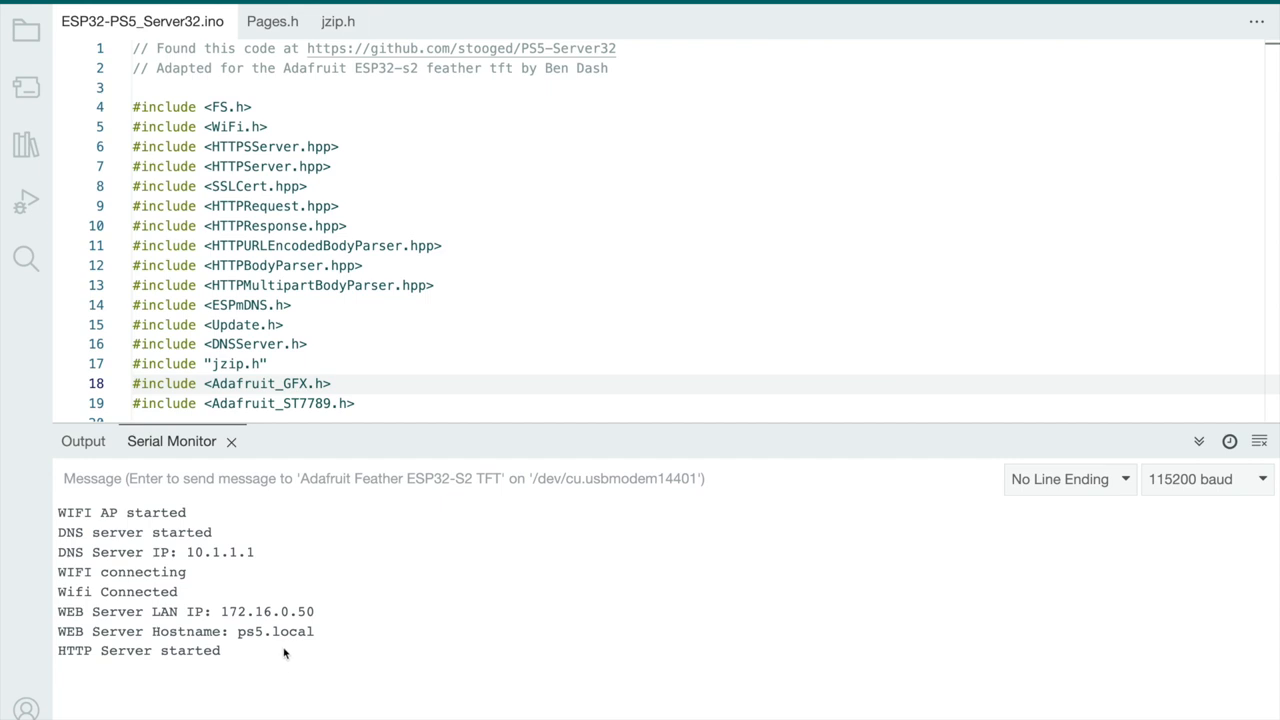
Scroll the Serial Monitor boot log showing AP, DNS at 10.1.1.1 and HTTP server start
{"action": "scroll", "scroll_direction": "down", "scroll_amount": 3}
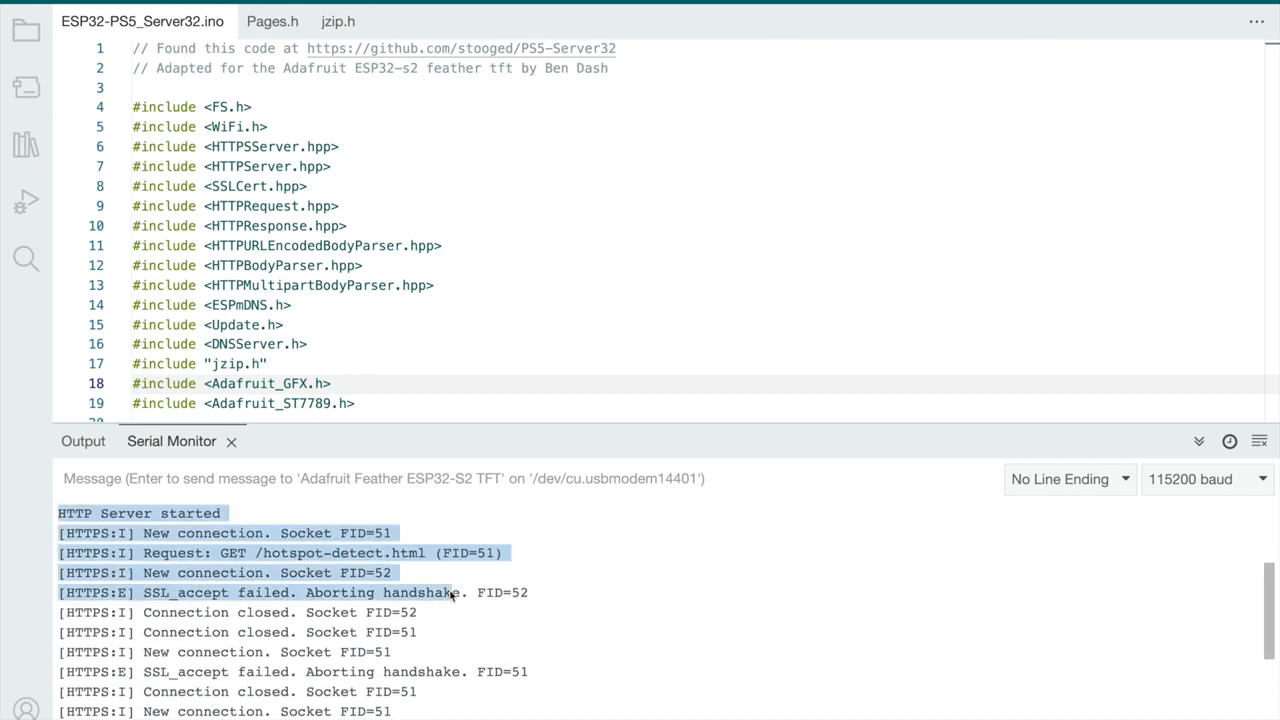
Scroll through the [HTTPS] log of GETs for /admin.html, /style.css, /info.html and SSL handshake failures
{"action": "scroll", "scroll_direction": "down", "scroll_amount": 3}
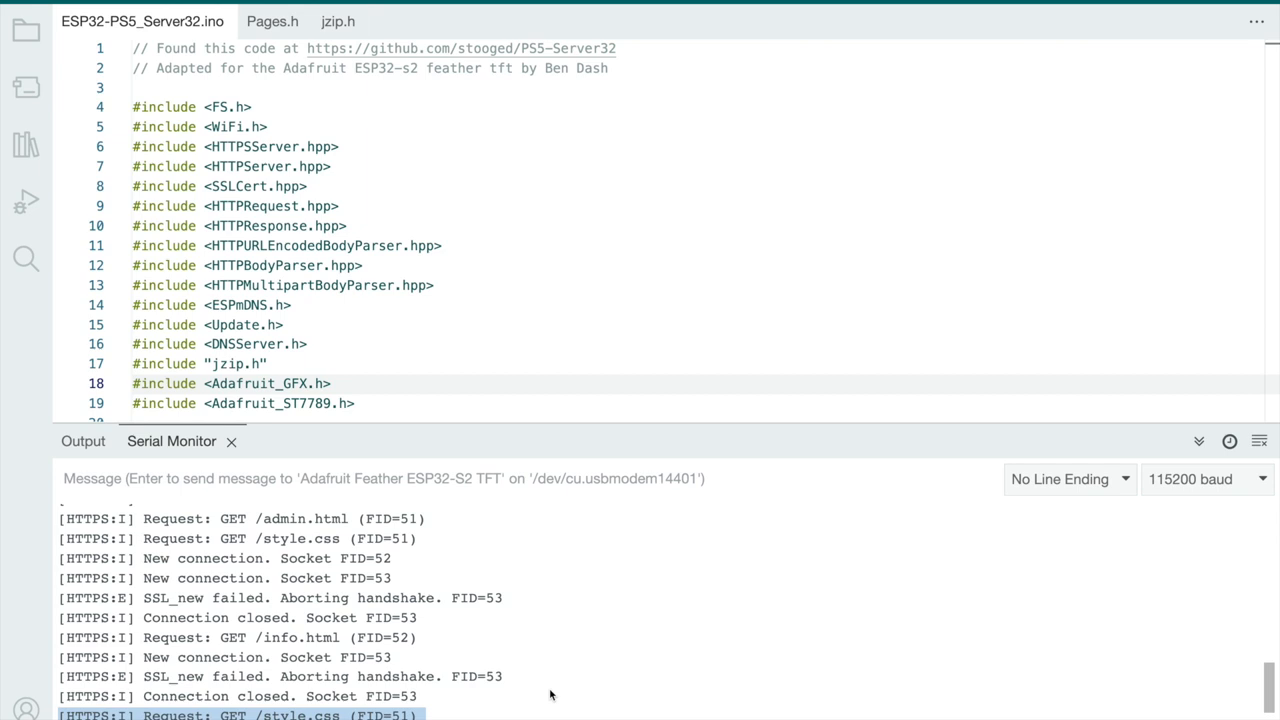
{"action": "scroll", "scroll_direction": "down", "scroll_amount": 3}
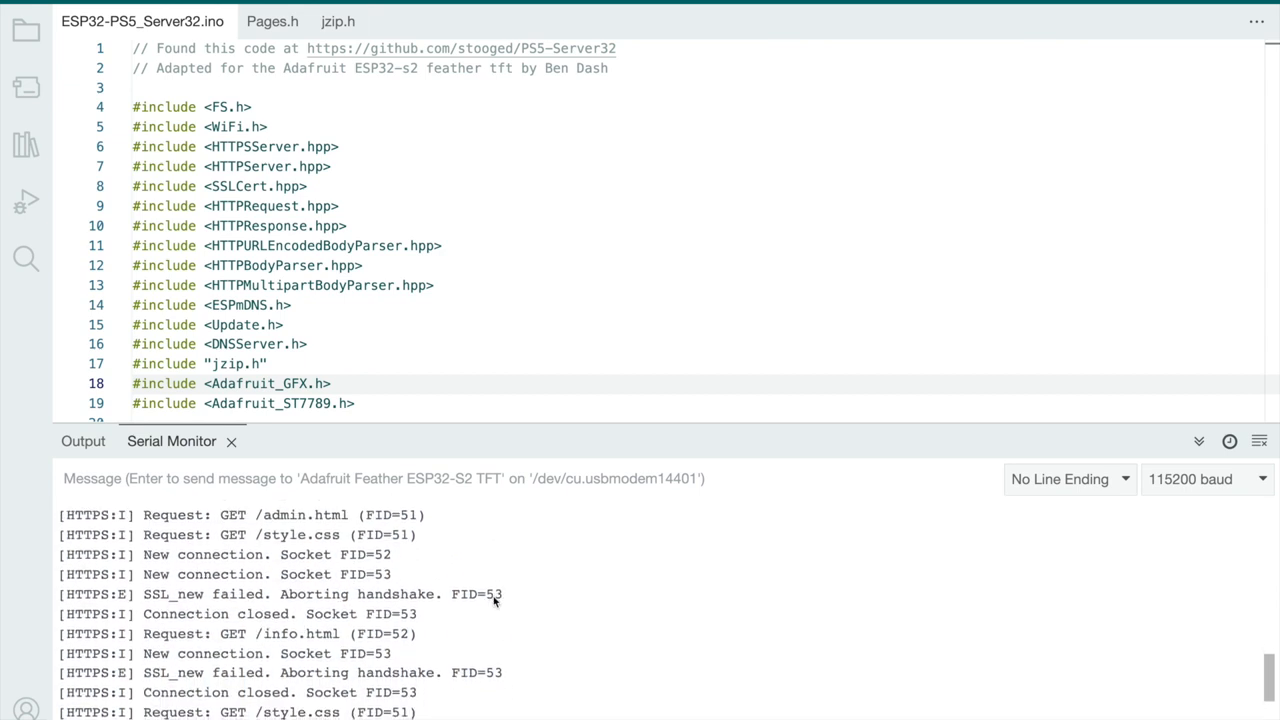
{"action": "scroll", "scroll_direction": "down", "scroll_amount": 3}
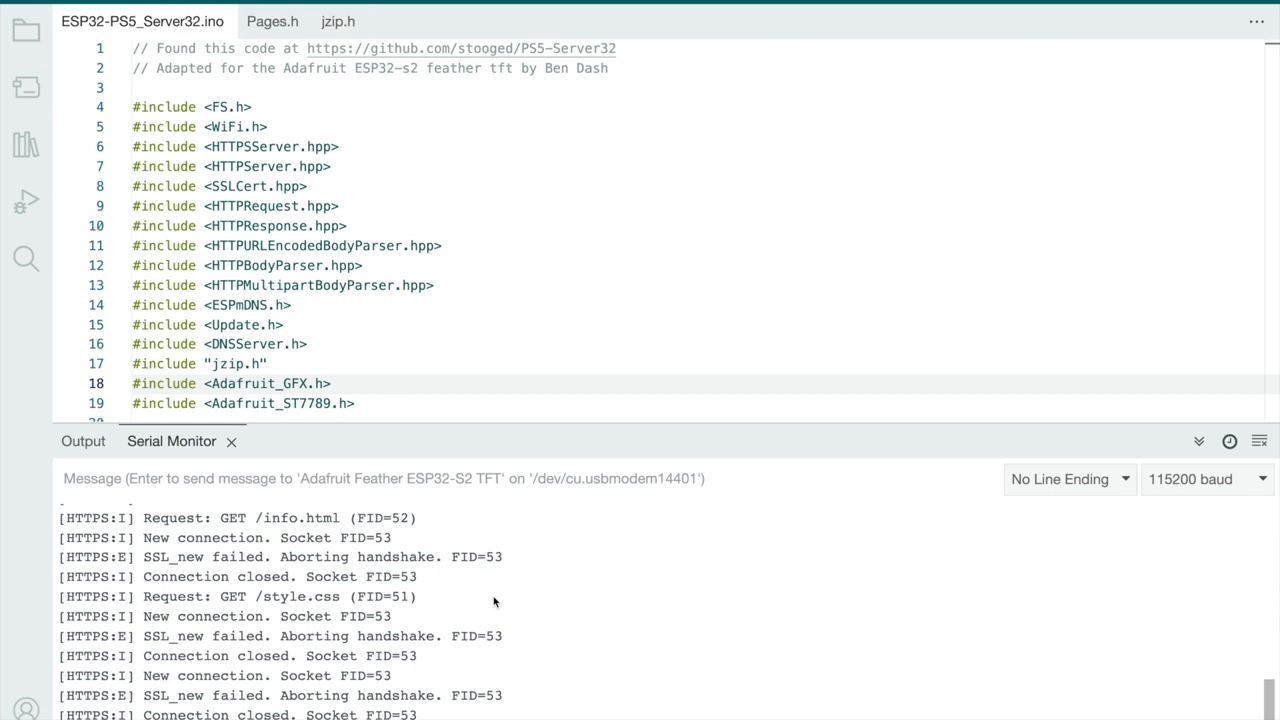